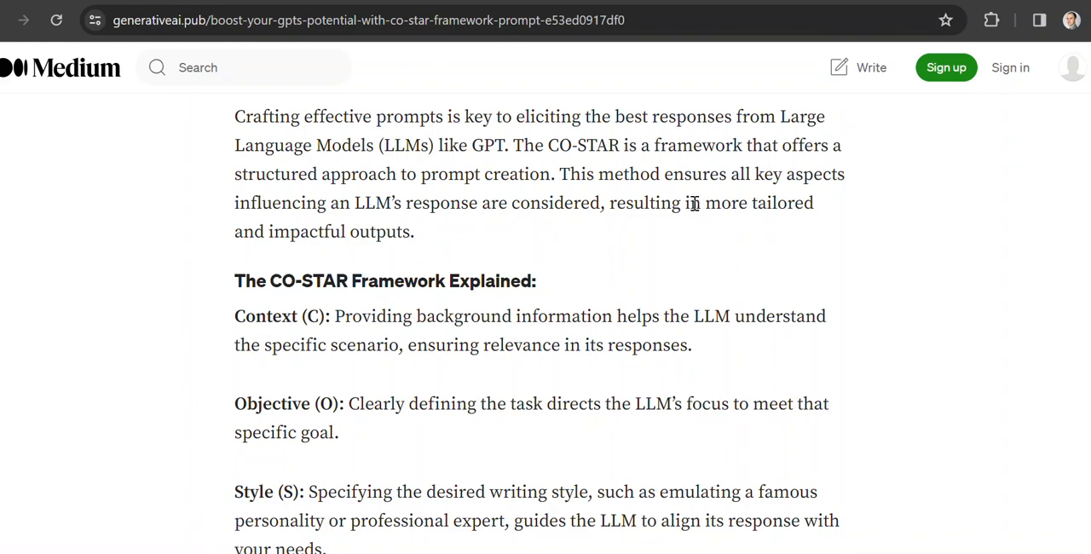
mouse_move(597, 245)
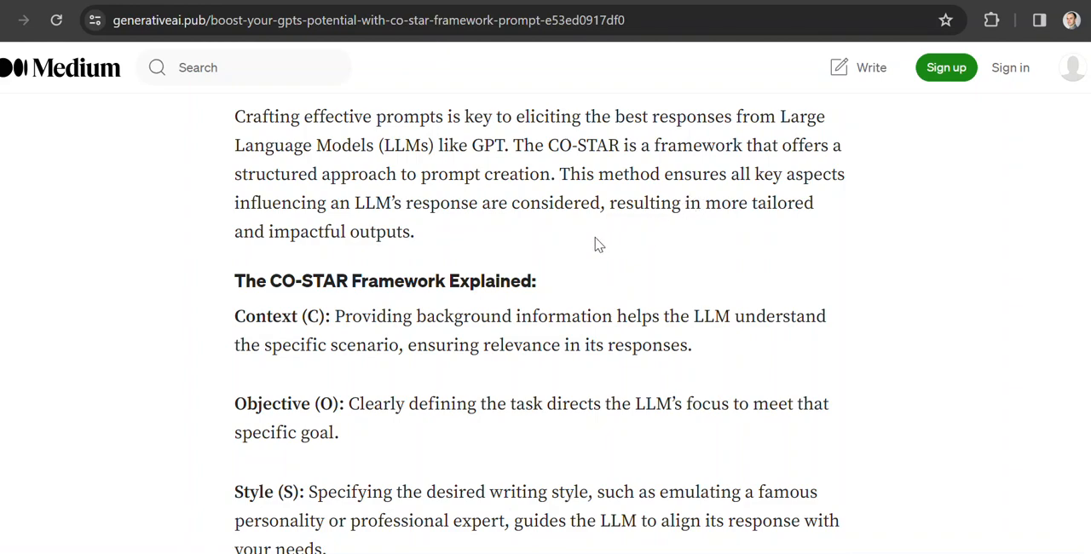
Scroll to the article headline and select the word CO-STAR in the title.
scroll(up, 3)
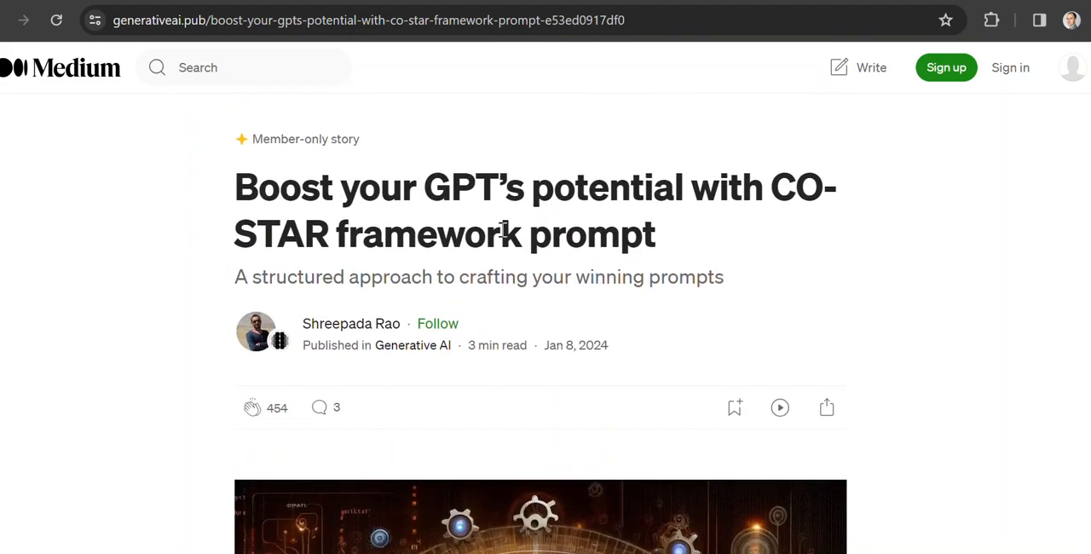
mouse_move(777, 203)
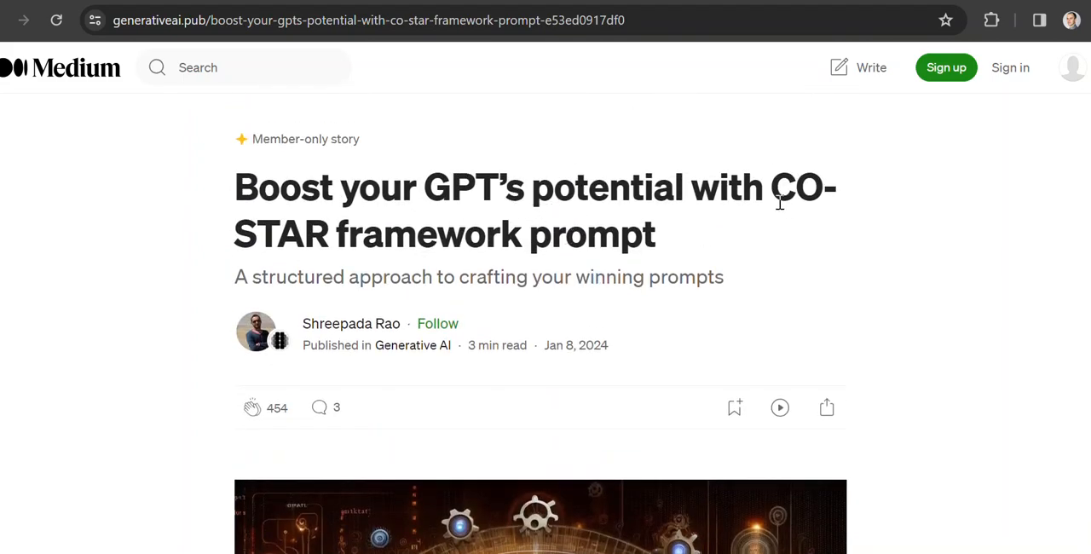
double_click(796, 187)
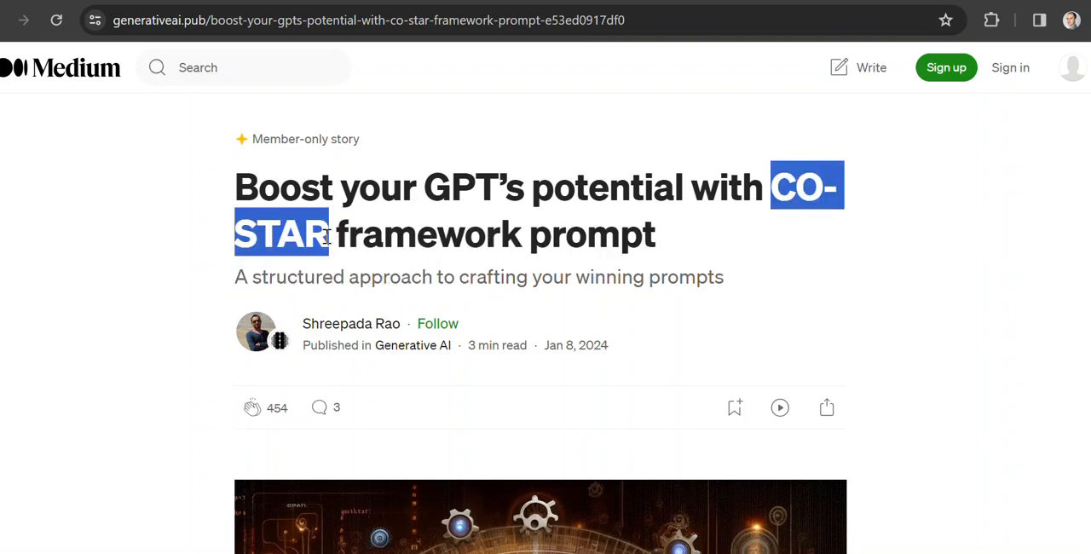
mouse_move(896, 253)
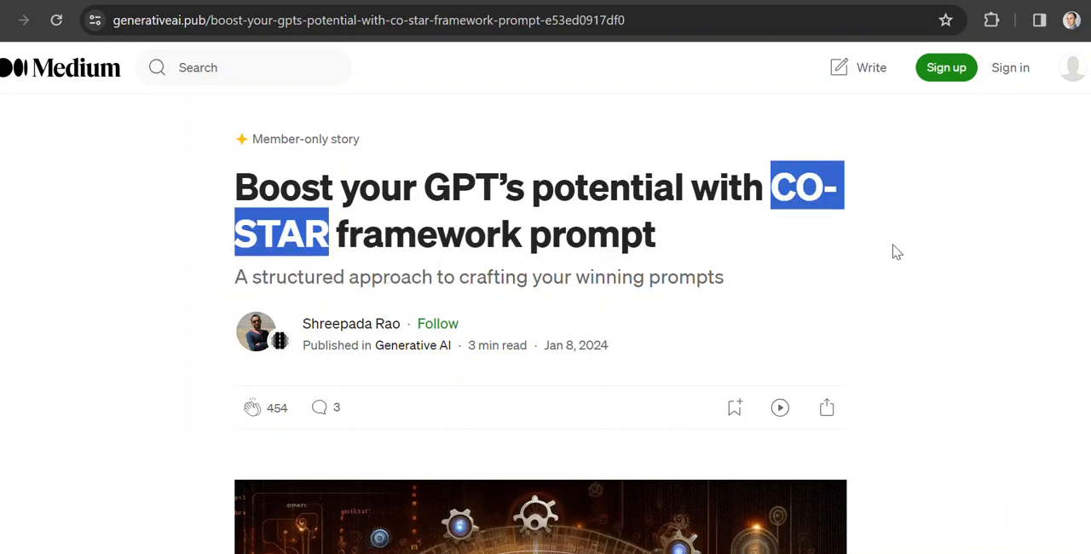
Scroll to 'The CO-STAR Framework Explained' and select the word Context in the list.
scroll(down, 3)
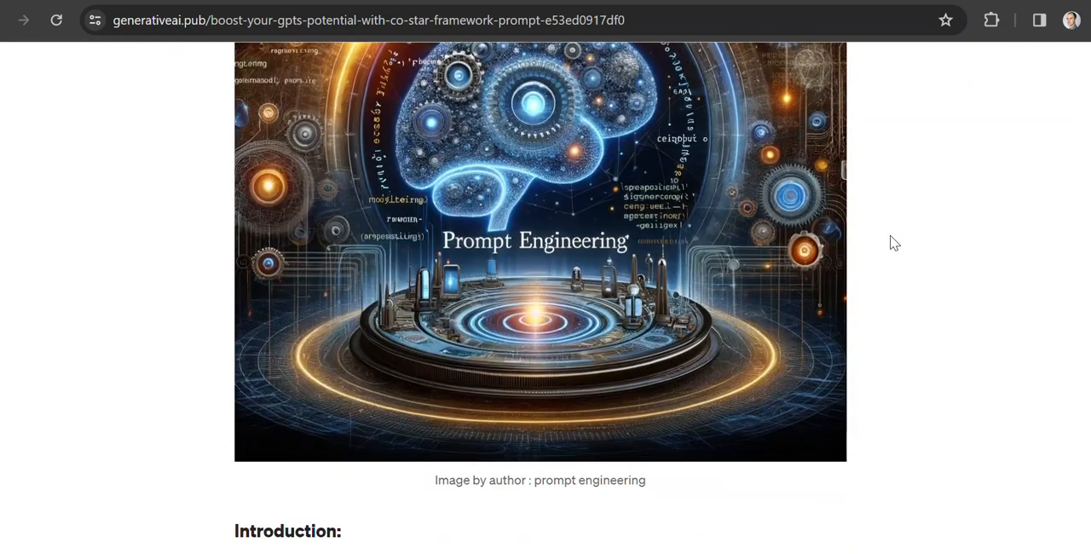
scroll(down, 3)
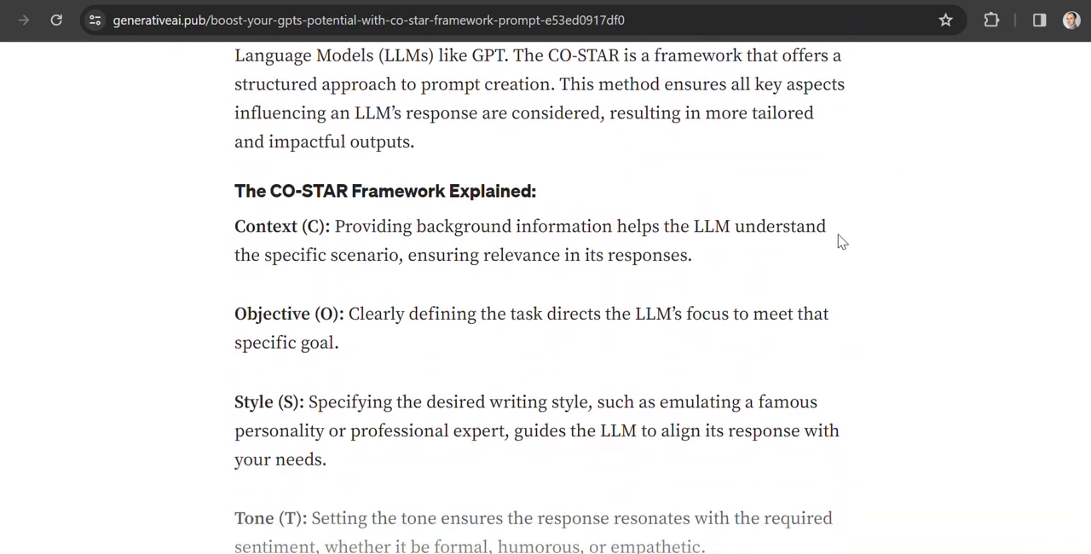
mouse_move(409, 191)
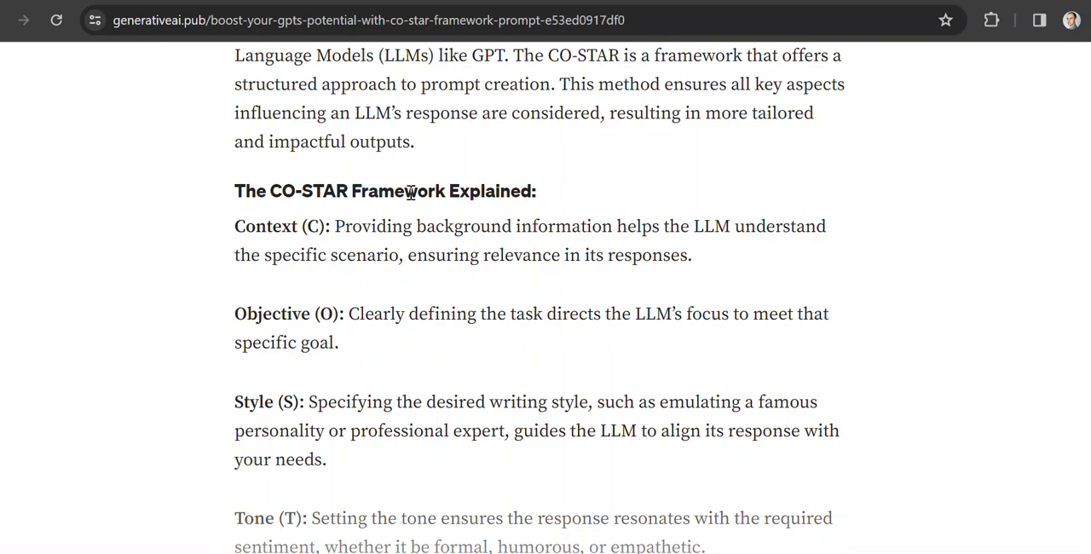
scroll(down, 3)
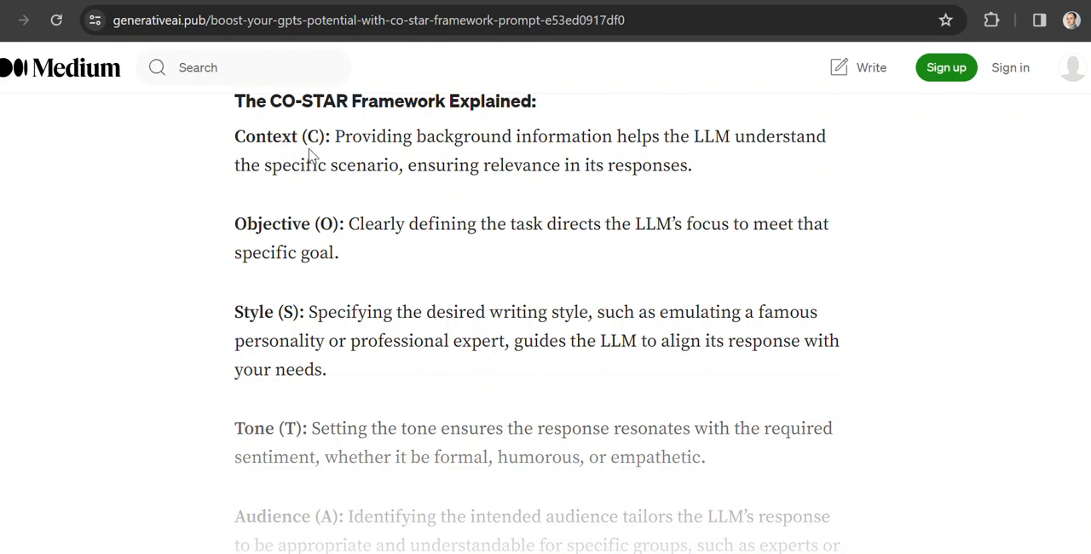
double_click(264, 136)
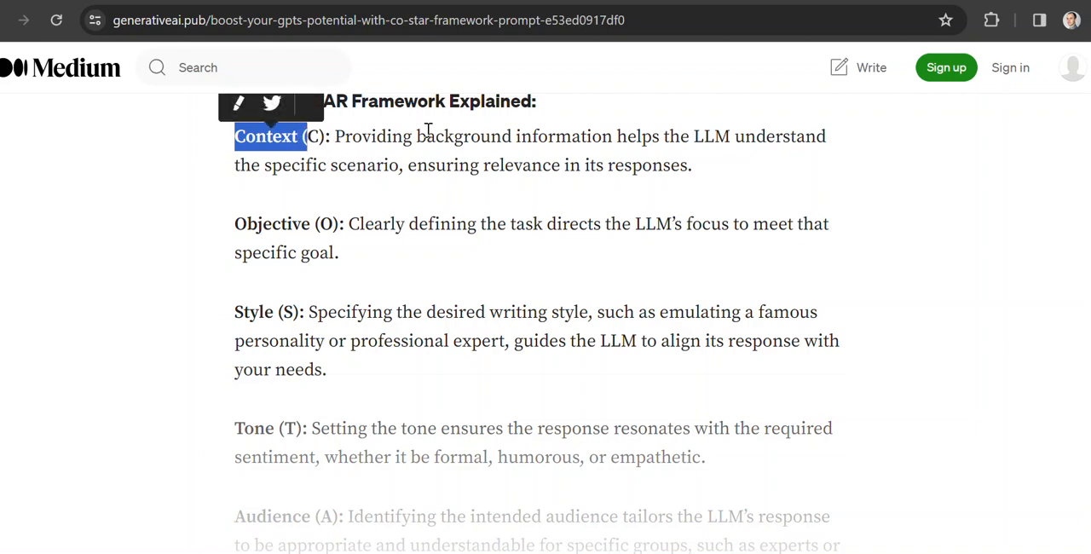
Highlight the Tone definition paragraph and settle the view on the framework definitions.
double_click(247, 223)
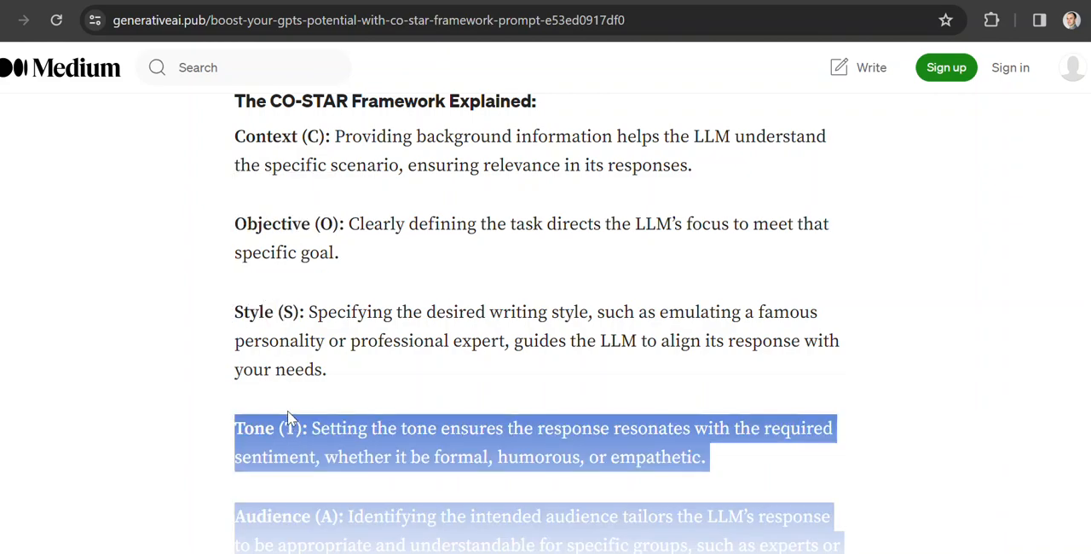
scroll(down, 3)
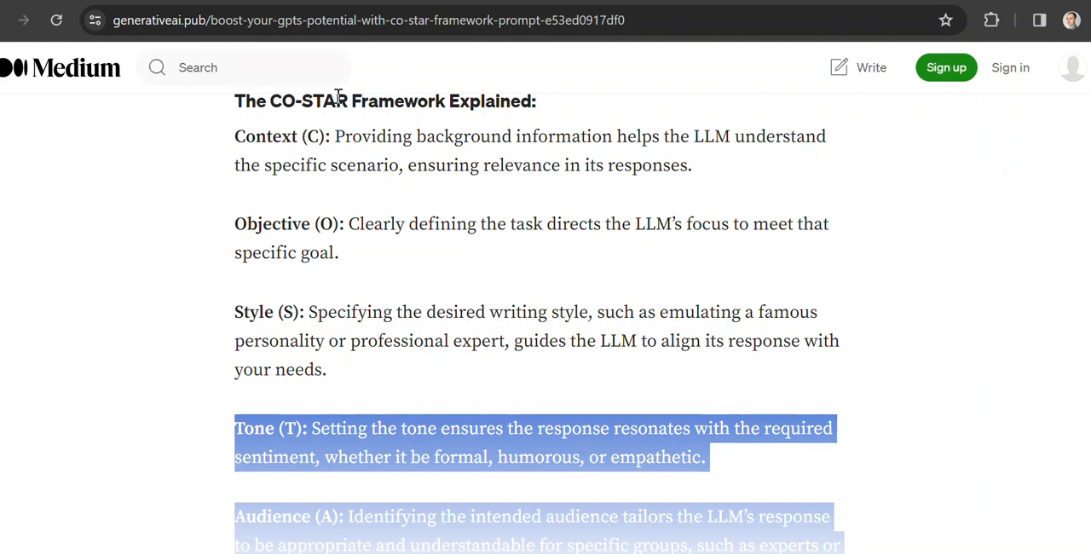
mouse_move(430, 180)
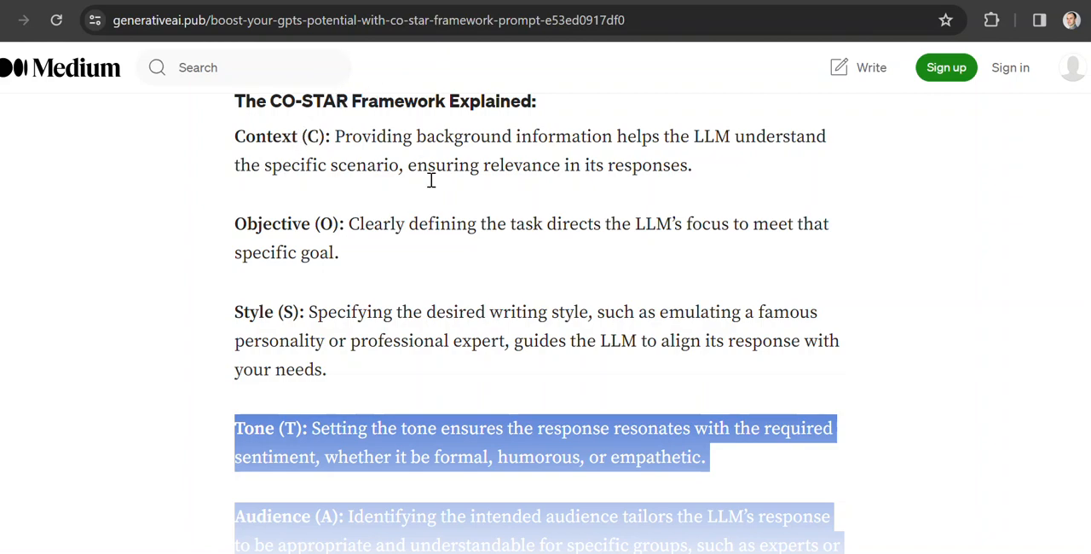
scroll(up, 3)
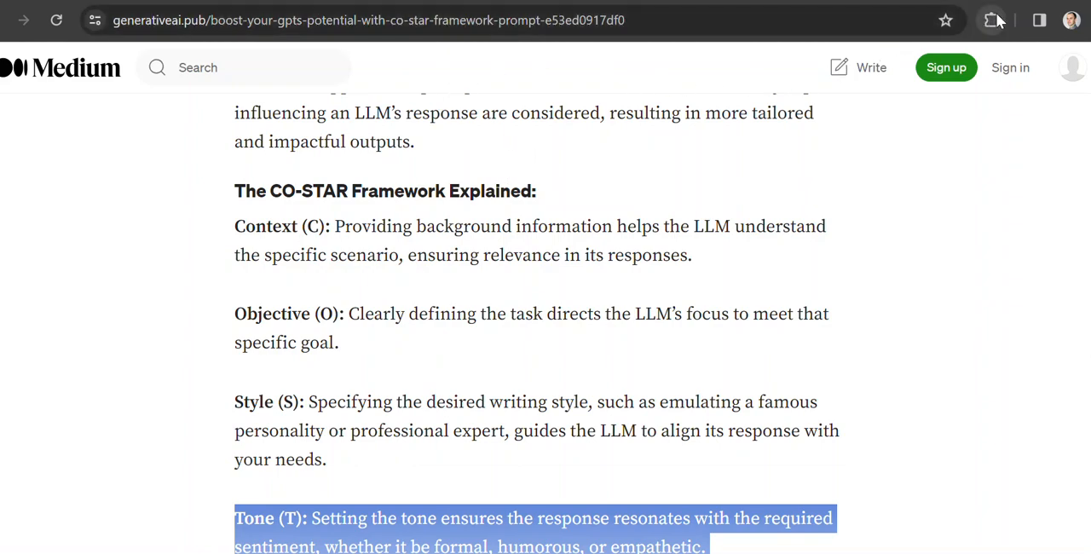
Open the CO-STAR extension popup and select the existing Azure SQL context text.
click(990, 21)
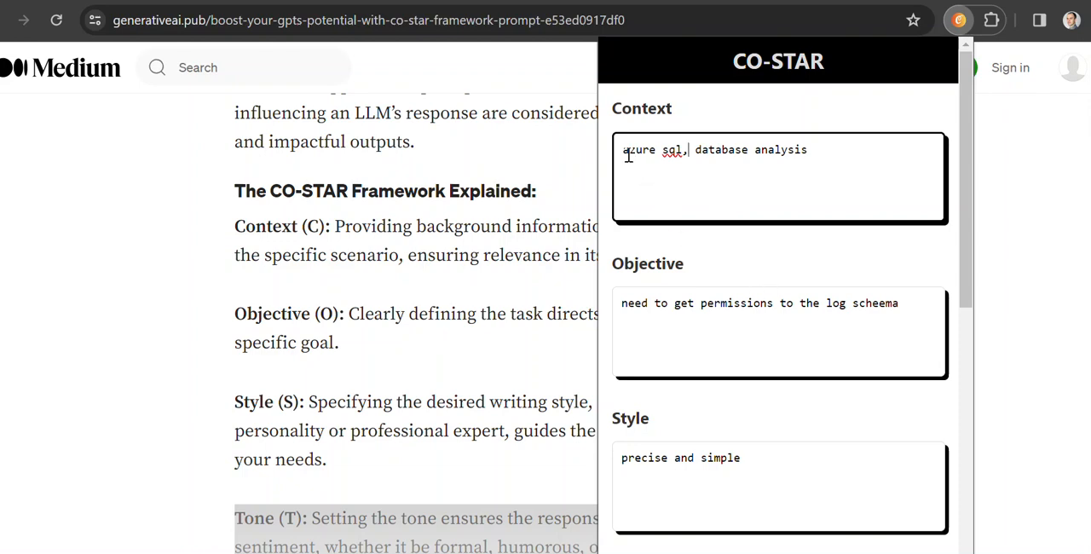
double_click(633, 150)
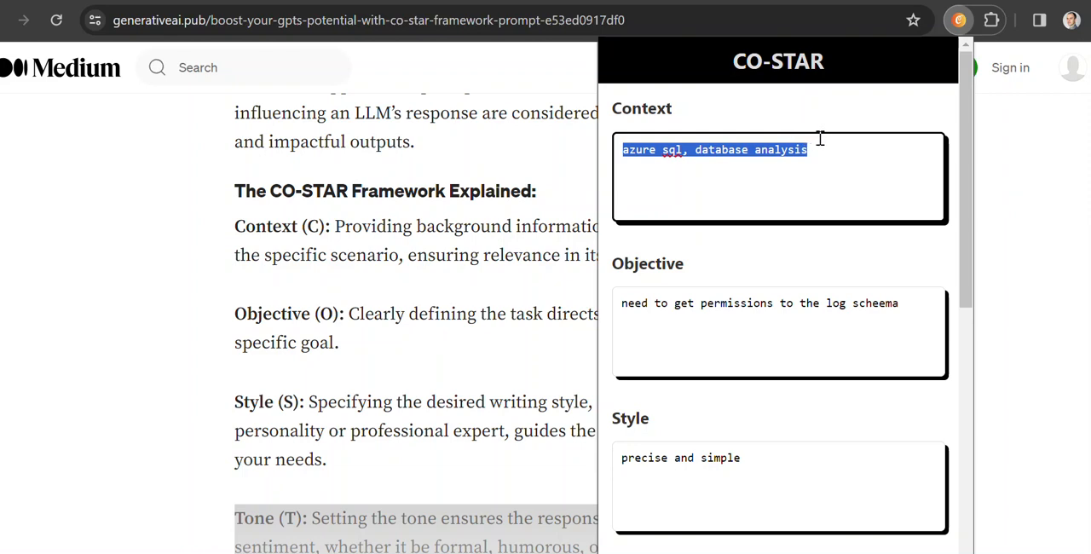
mouse_move(705, 154)
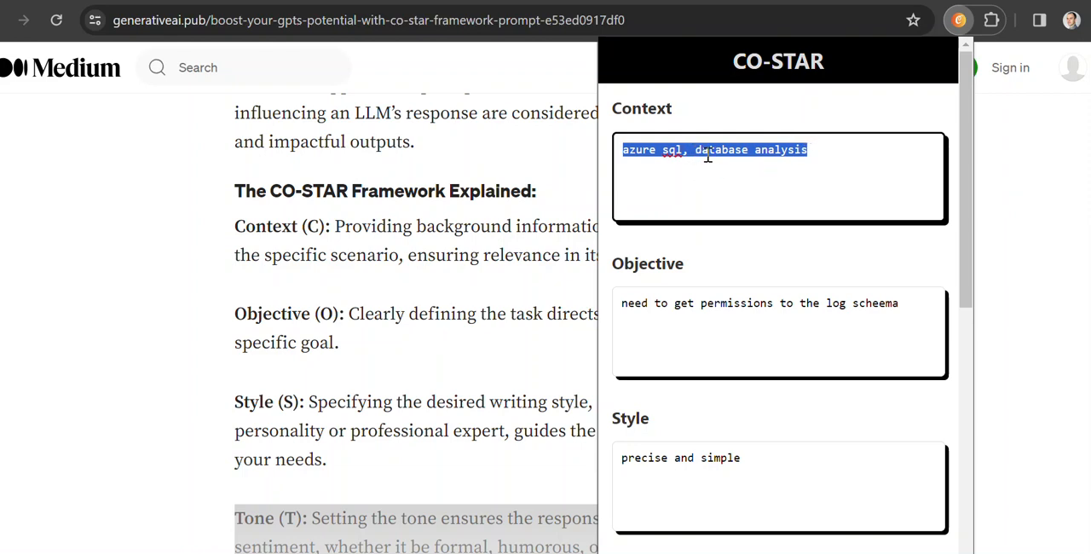
mouse_move(703, 317)
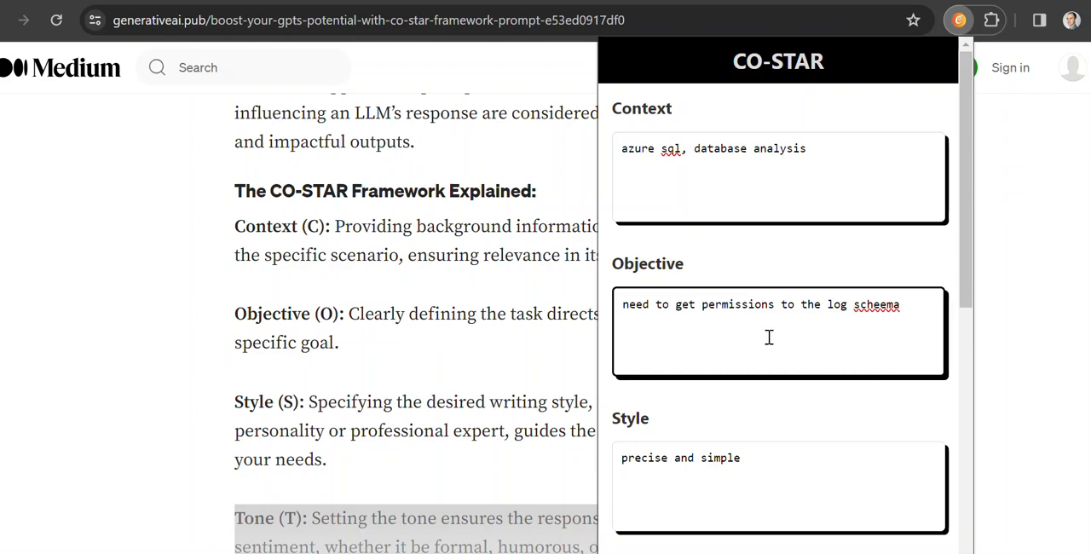
Extend the Tone field to read 'scientific, normal'.
scroll(down, 3)
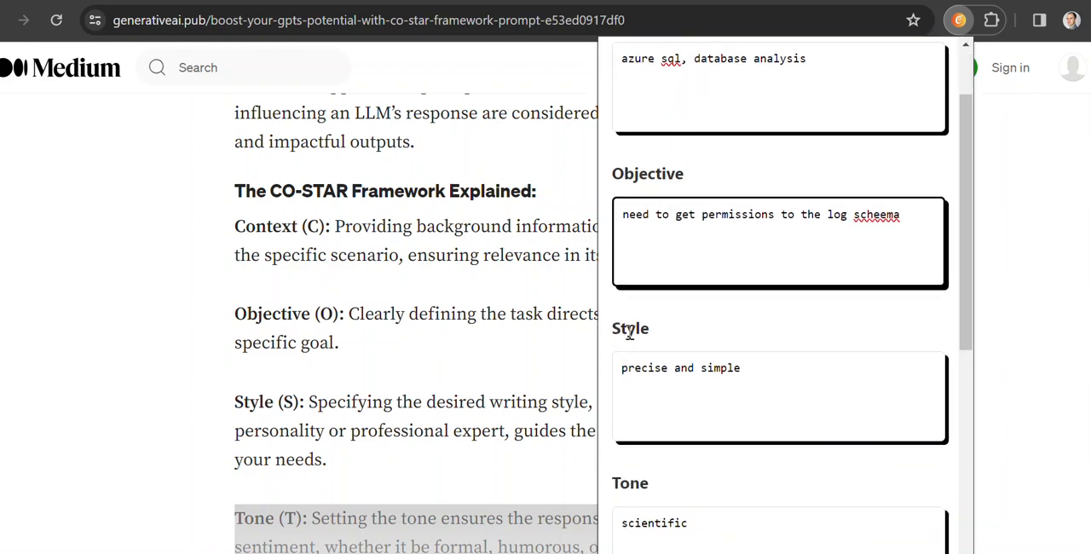
scroll(down, 3)
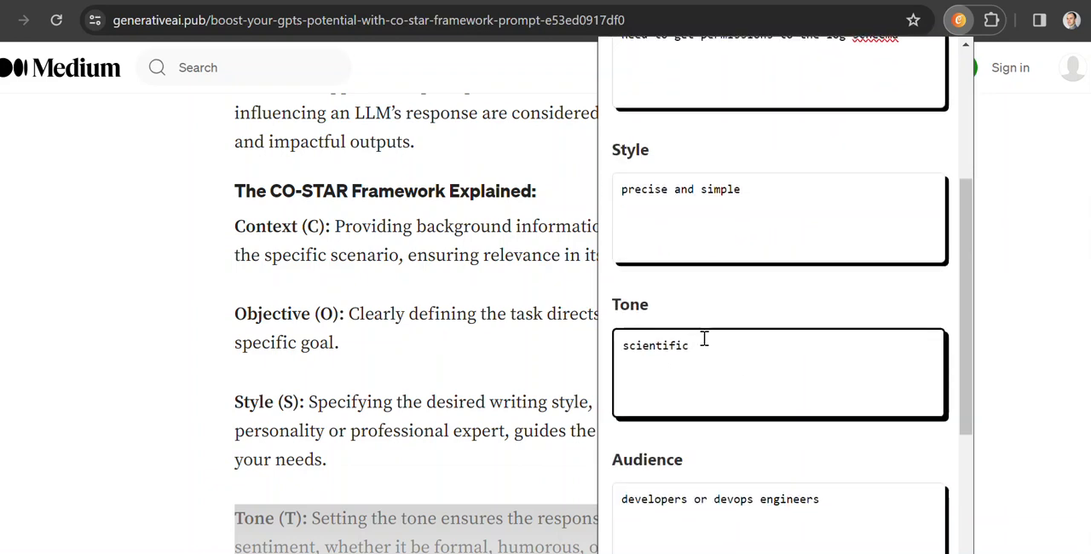
text(,n)
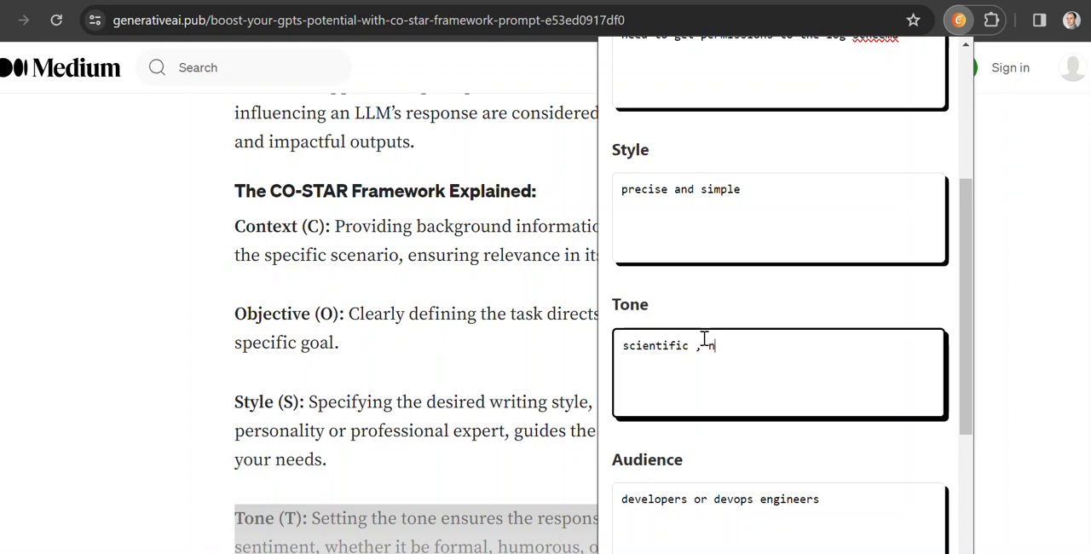
text(ormal)
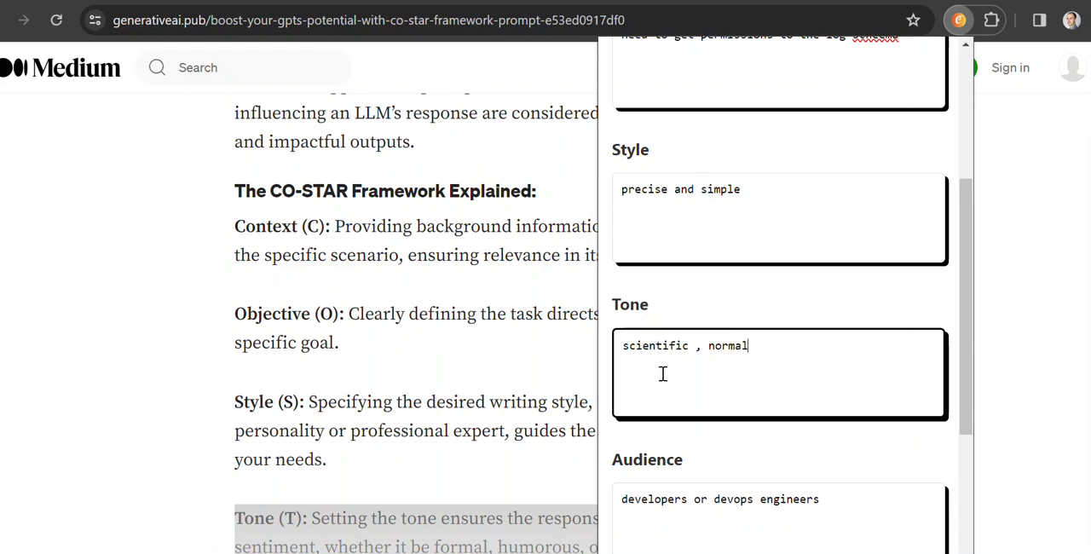
Change the Response field to ask for an SQL query to run in SQL Management Studio.
scroll(down, 3)
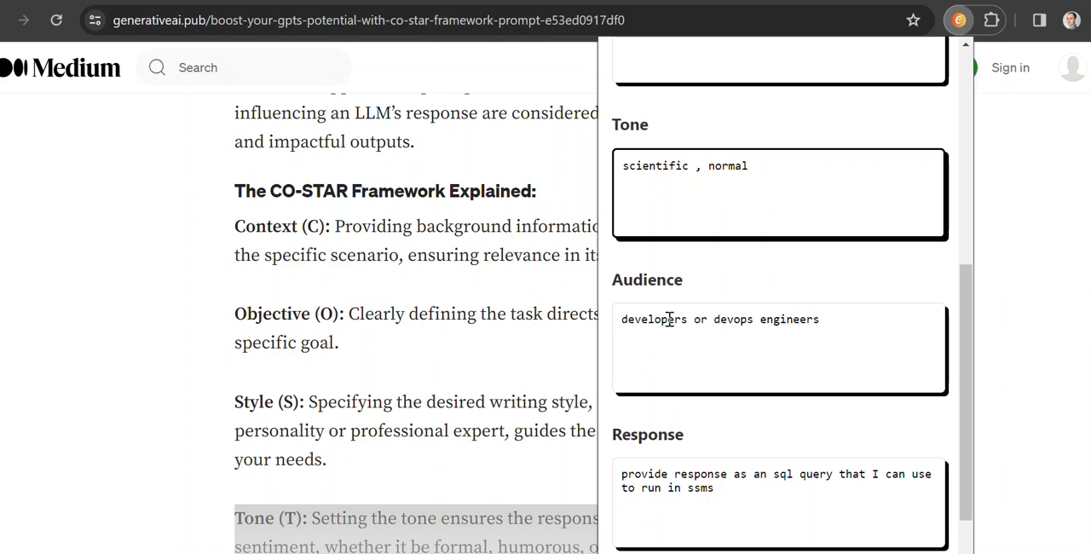
scroll(down, 3)
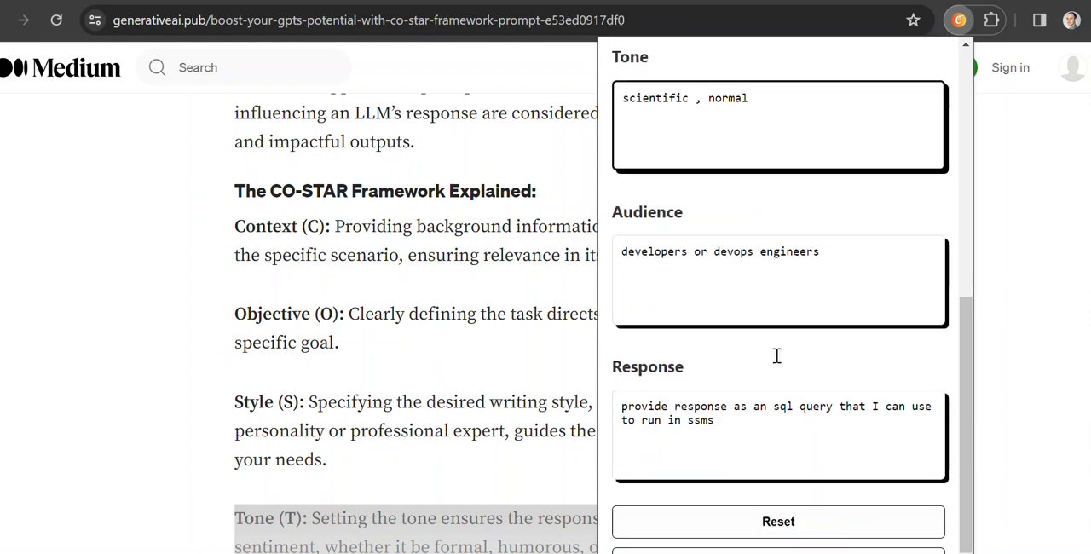
scroll(down, 3)
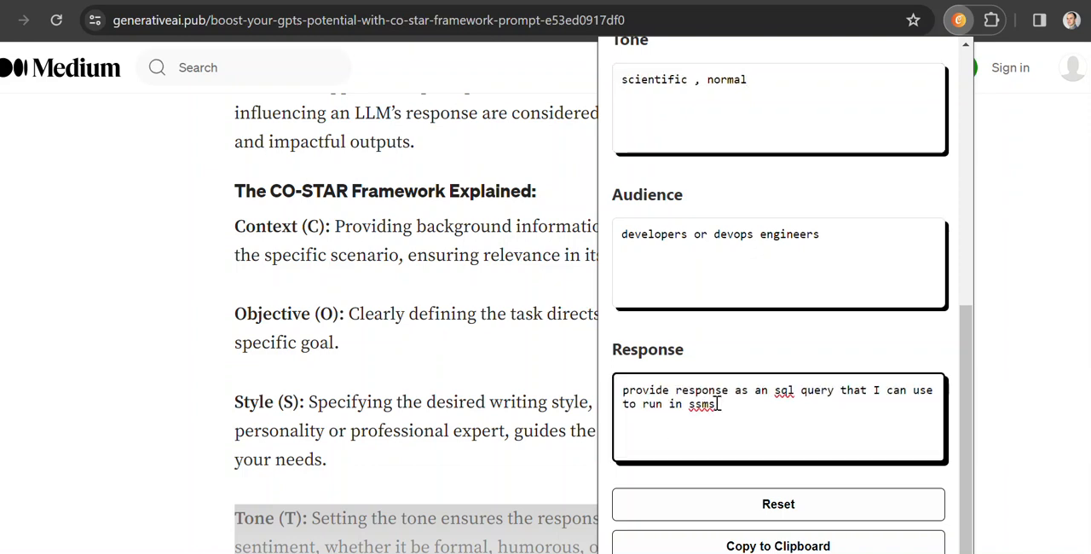
key(Backspace)
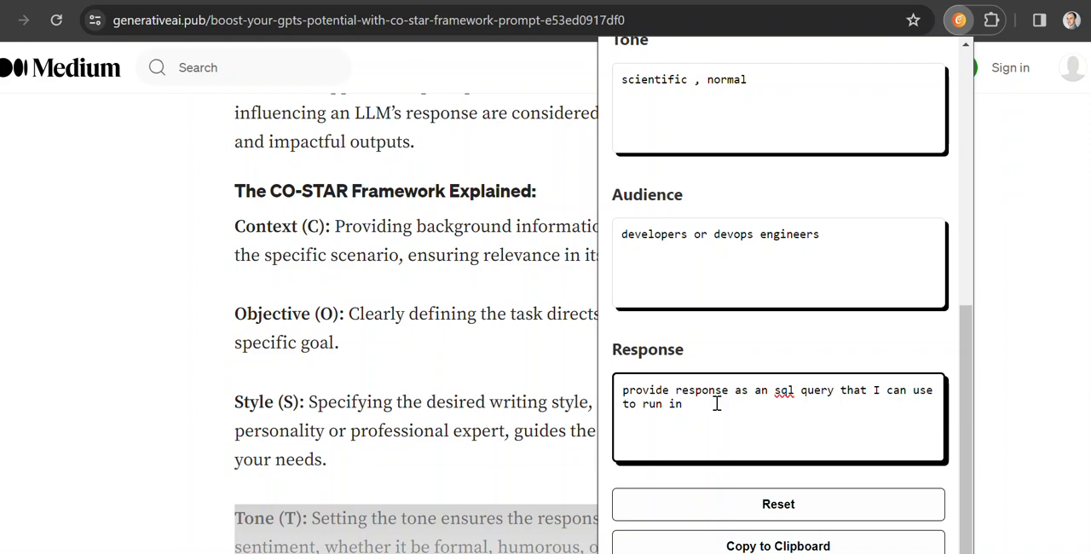
text(sql mana)
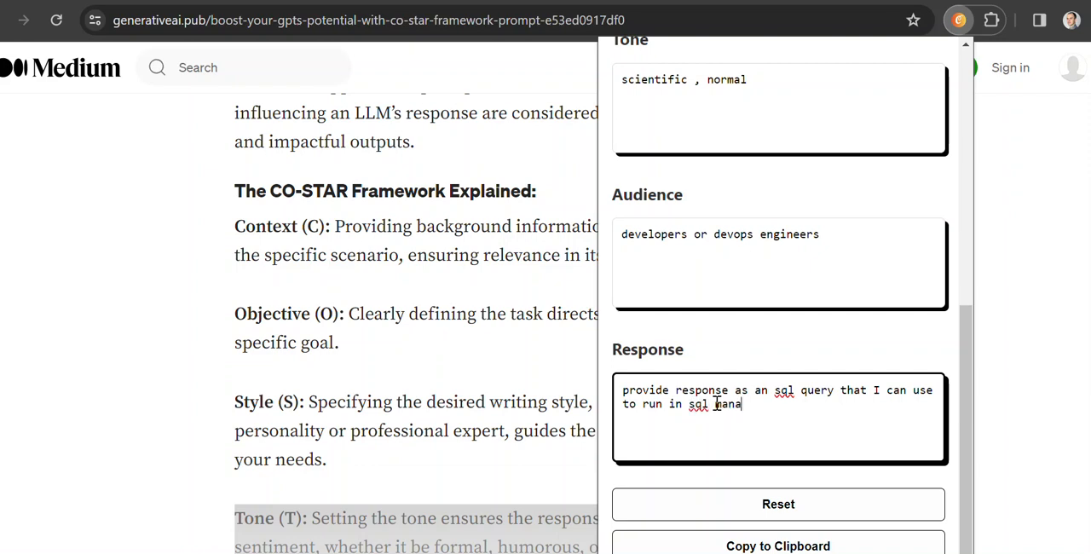
text(gement studi)
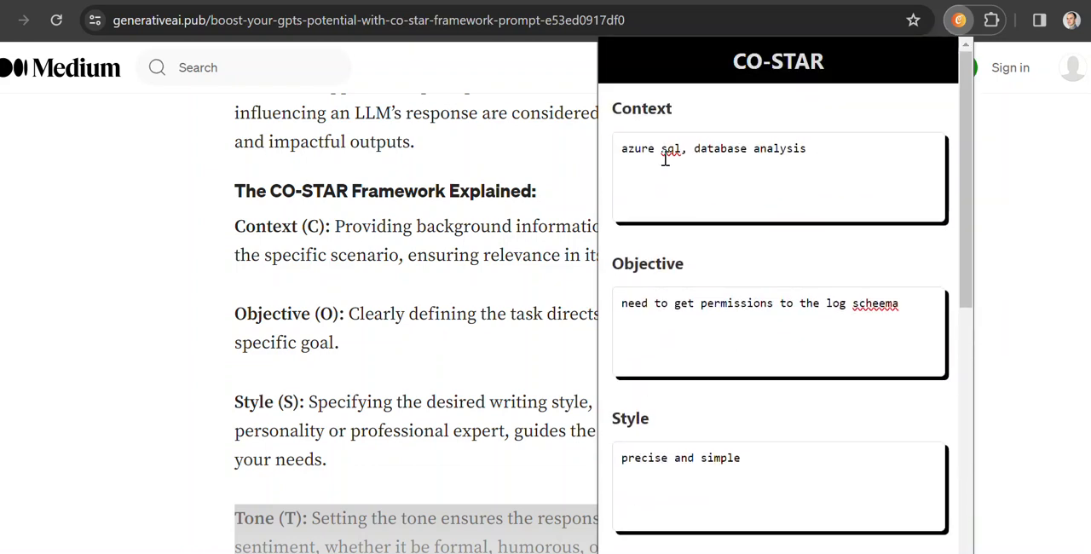
scroll(down, 3)
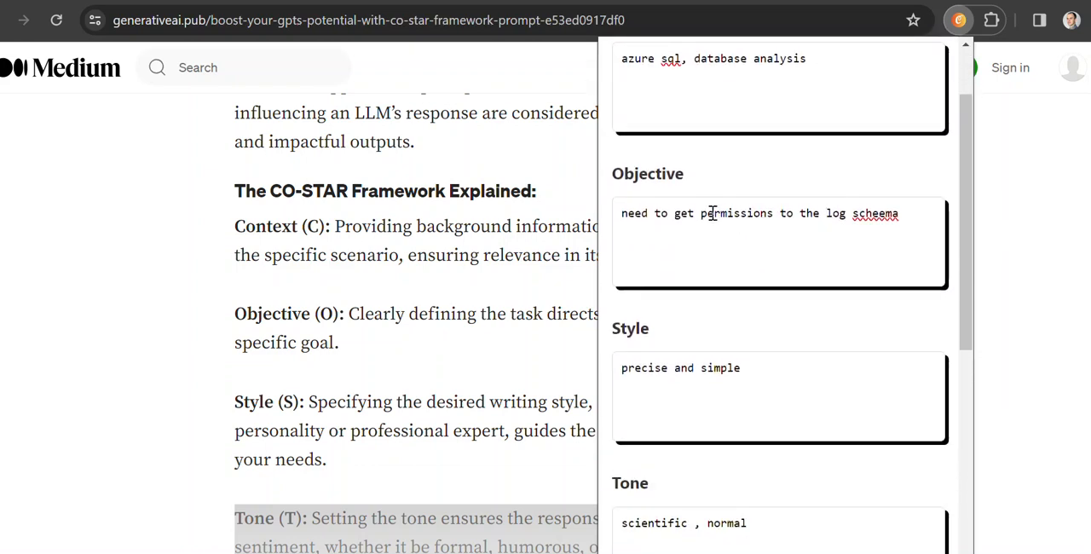
mouse_move(747, 310)
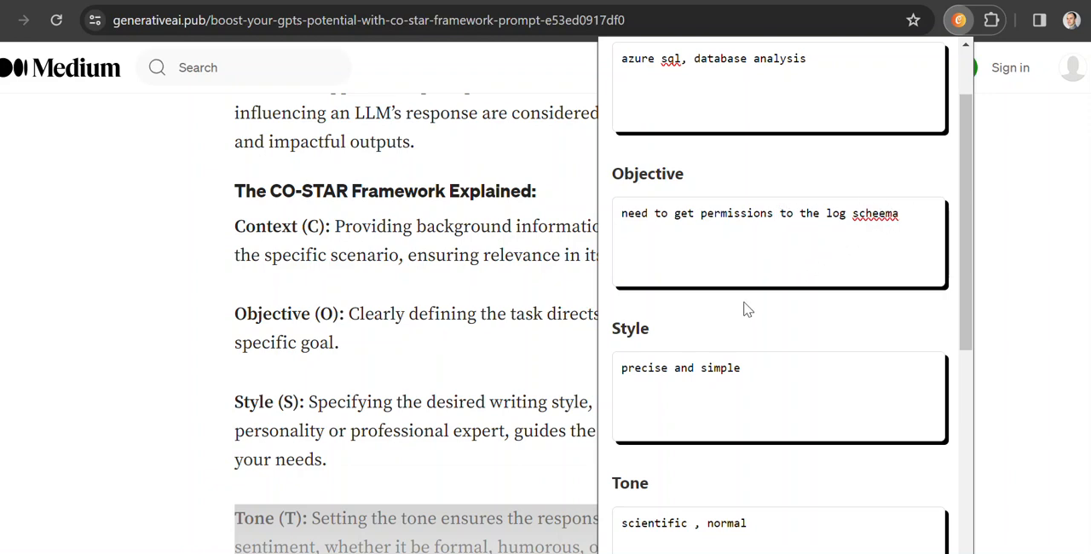
scroll(down, 3)
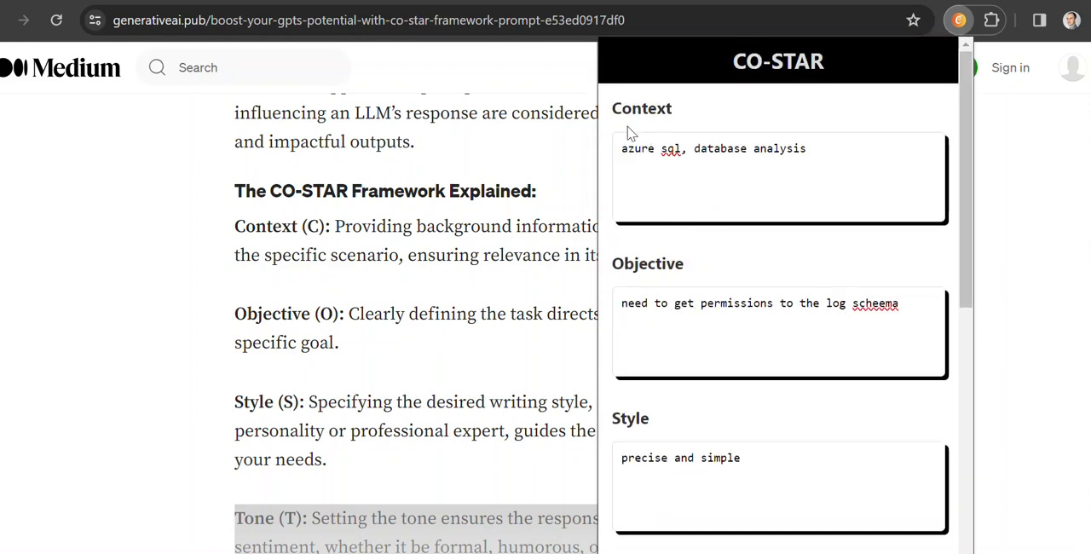
mouse_move(663, 262)
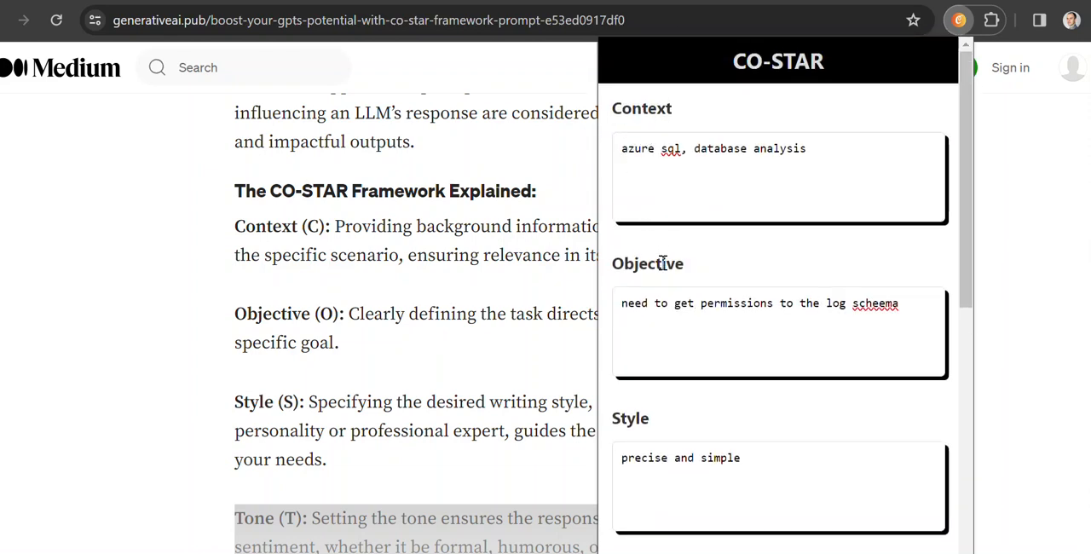
scroll(down, 3)
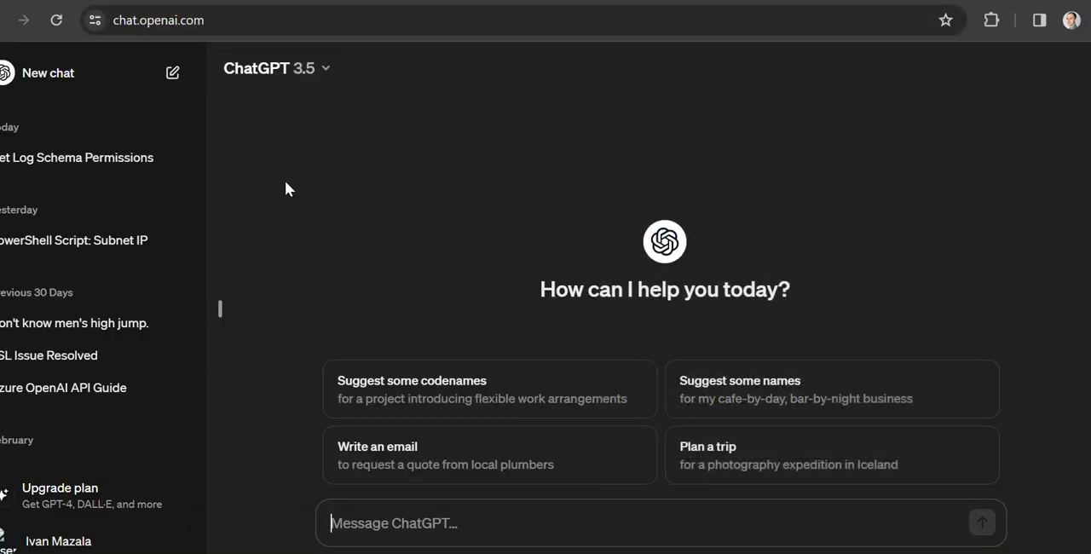
mouse_move(274, 244)
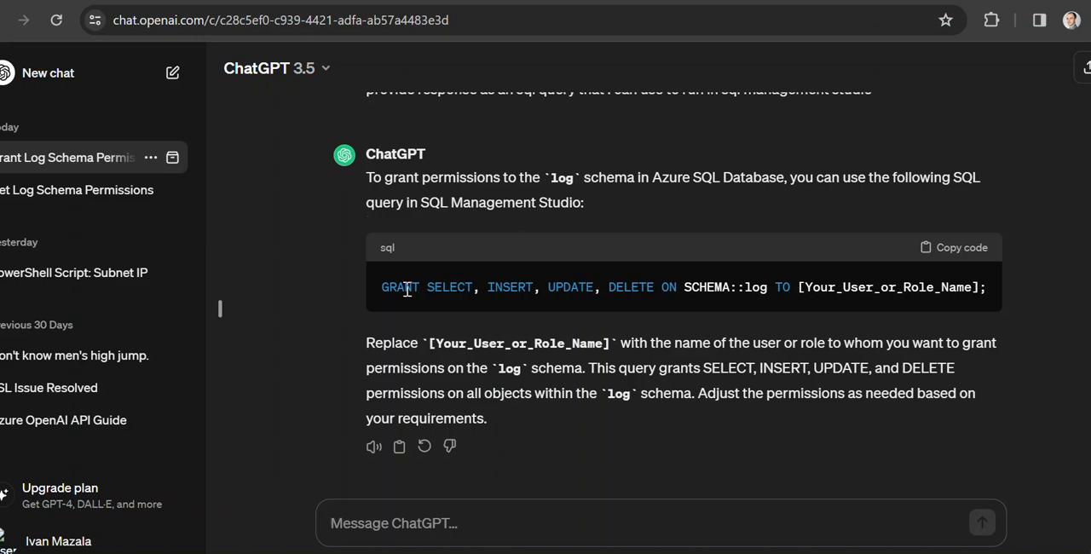
mouse_move(778, 286)
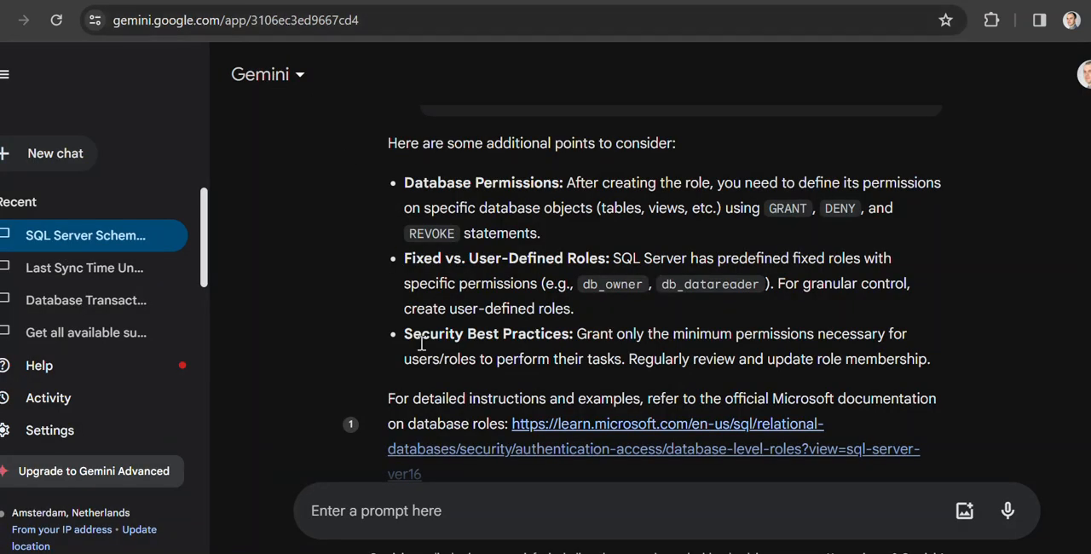
scroll(down, 3)
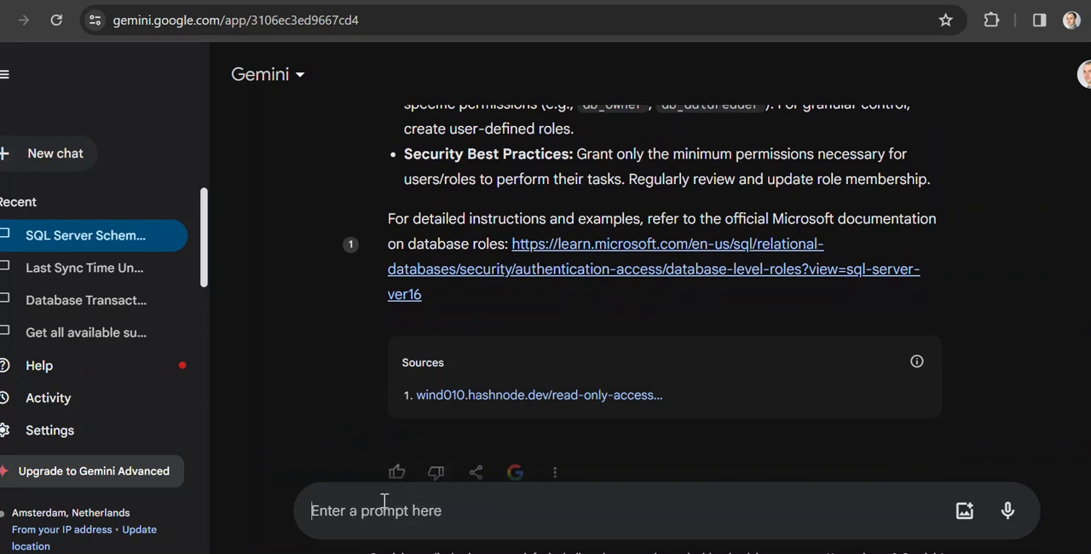
mouse_move(378, 504)
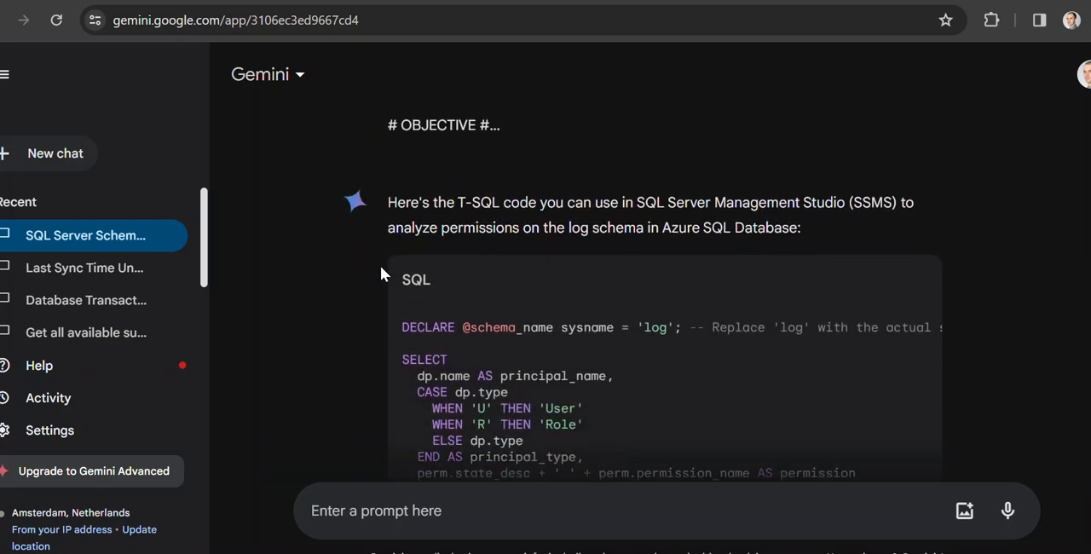
scroll(down, 3)
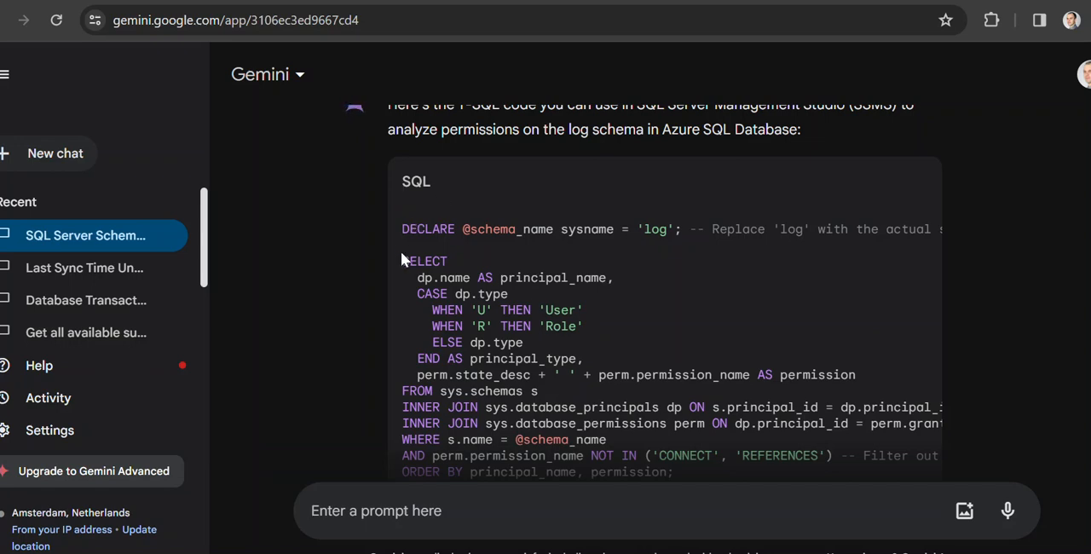
scroll(down, 3)
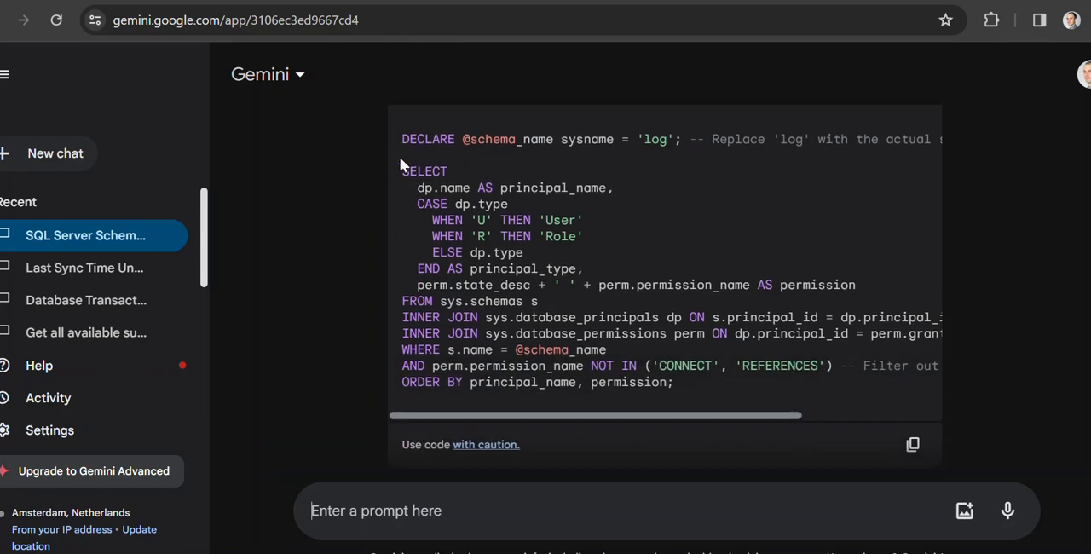
mouse_move(402, 179)
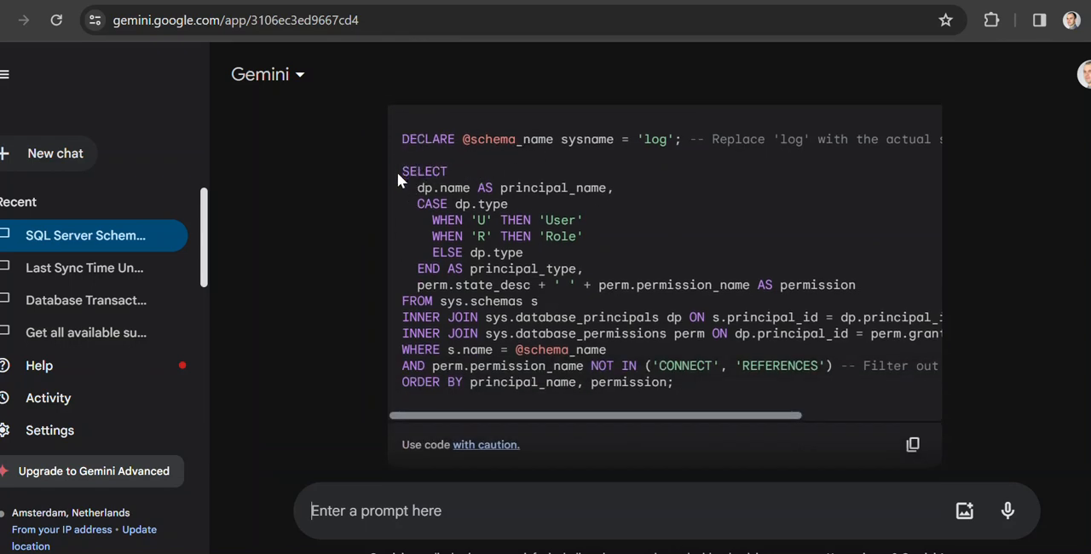
scroll(down, 3)
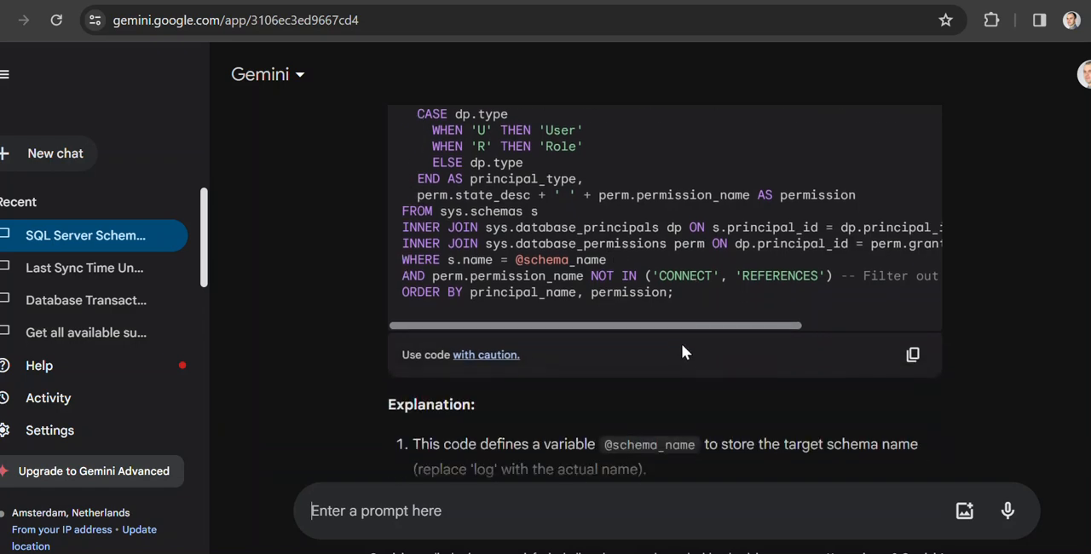
scroll(down, 3)
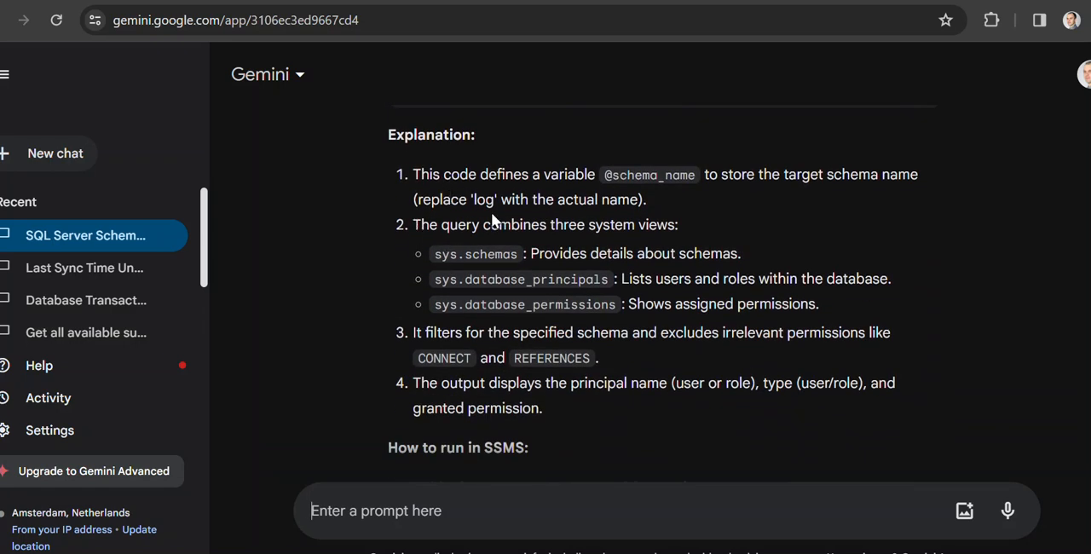
scroll(down, 3)
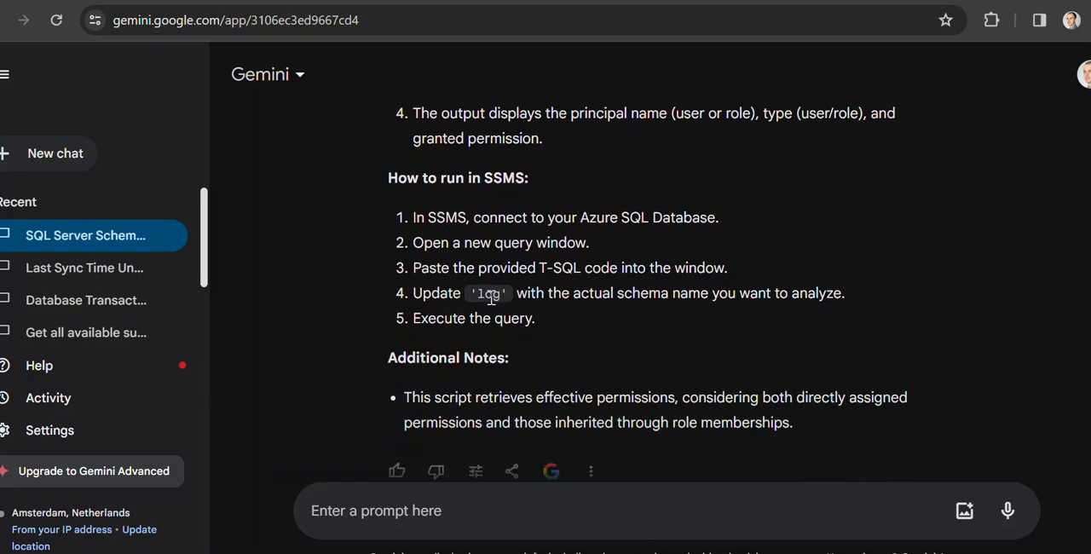
scroll(down, 3)
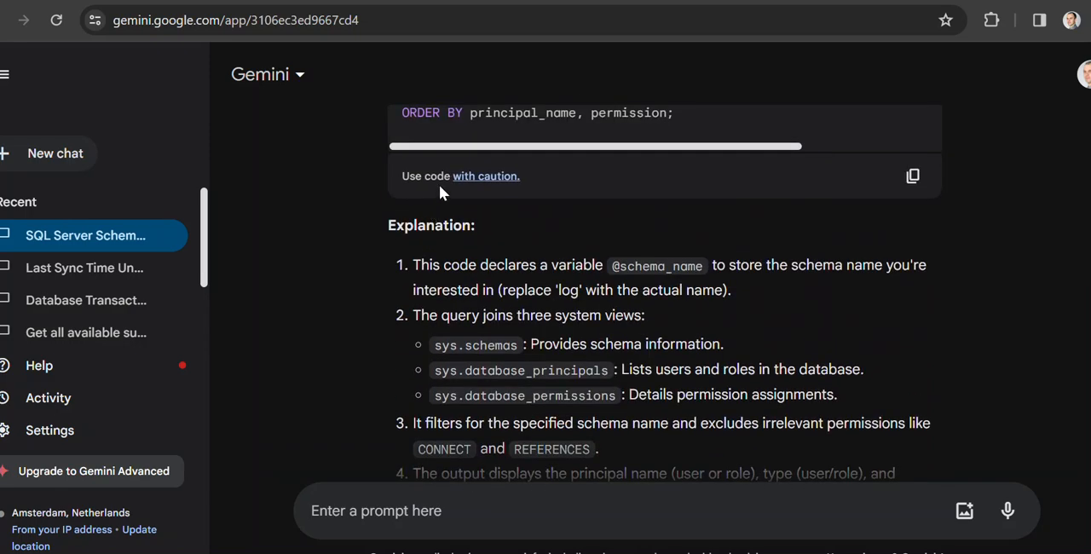
scroll(up, 3)
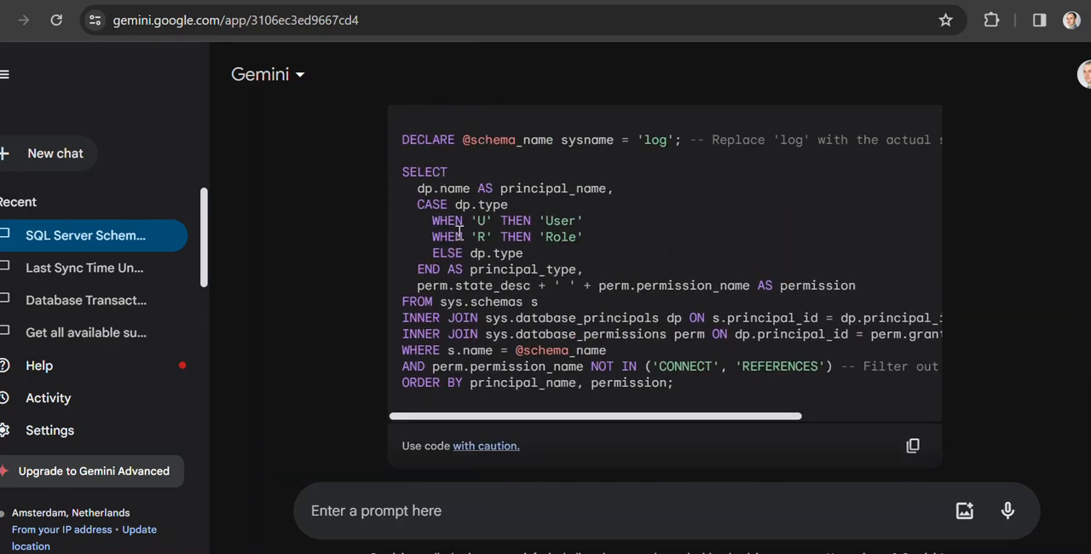
click(992, 20)
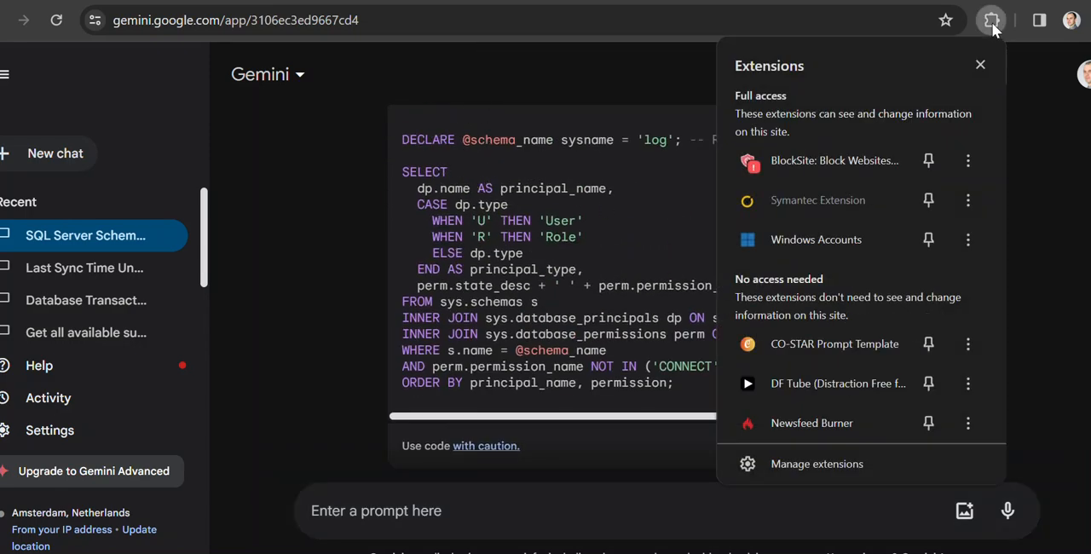
mouse_move(835, 345)
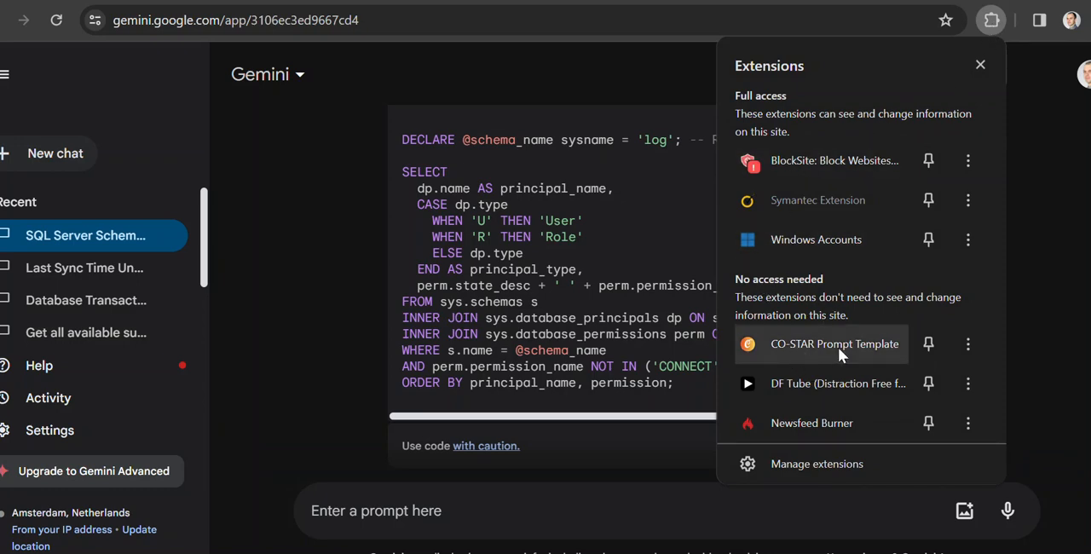
mouse_move(775, 349)
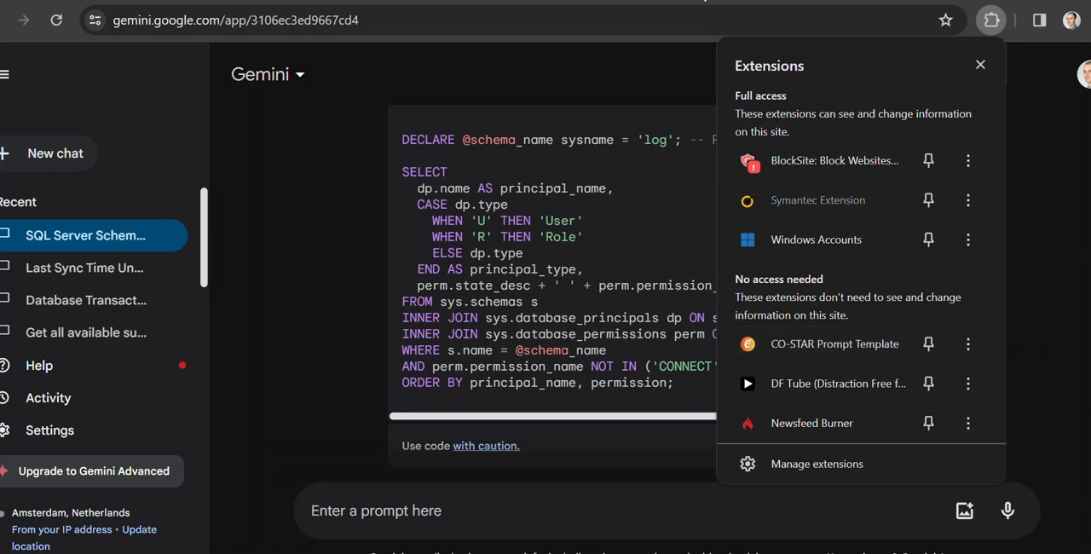
mouse_move(801, 309)
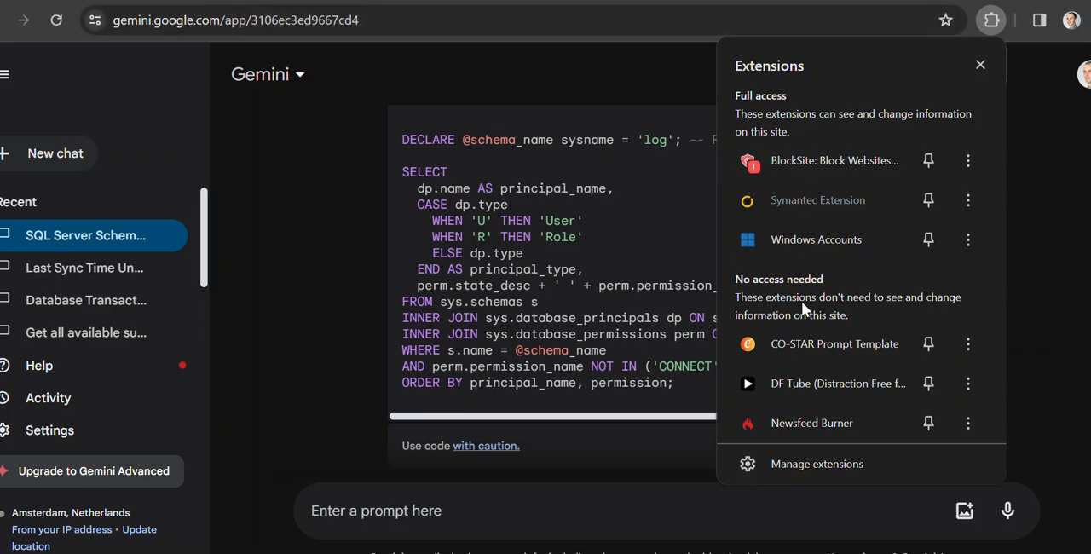
click(980, 64)
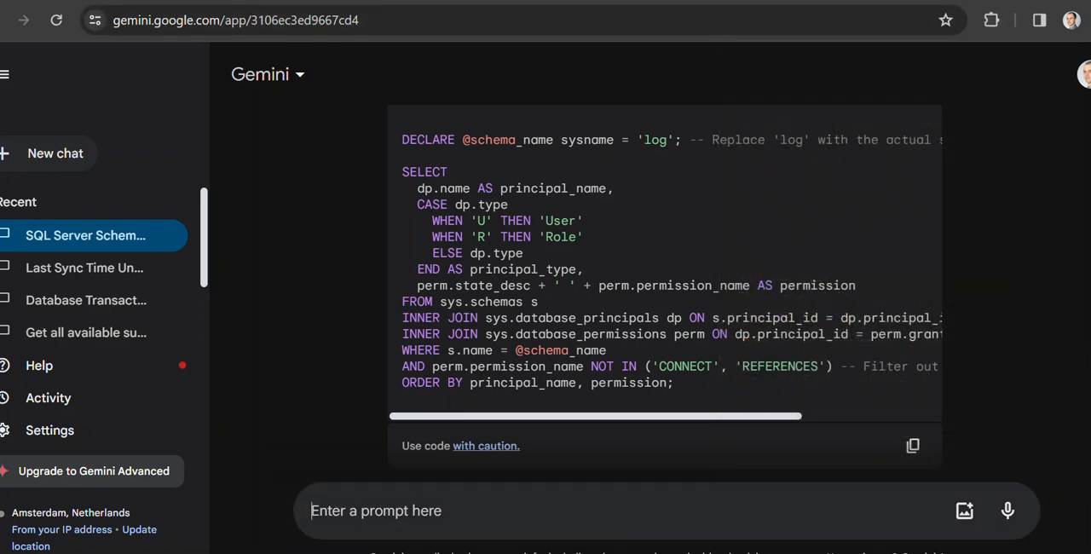